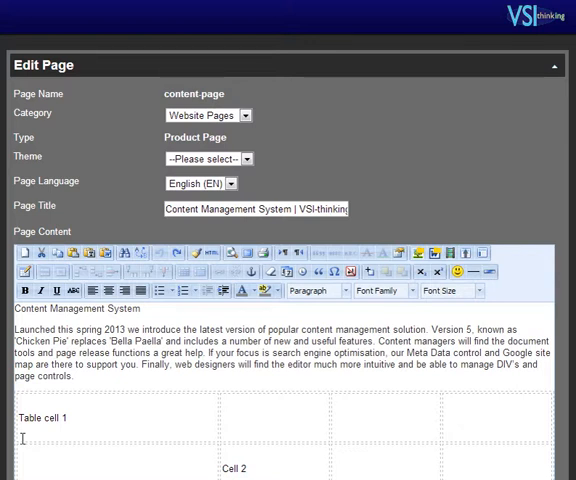
Step: Scroll down to reveal the Page Content editor with the 'Content Management System' line
{"action": "scroll", "scroll_direction": "down", "scroll_amount": 3}
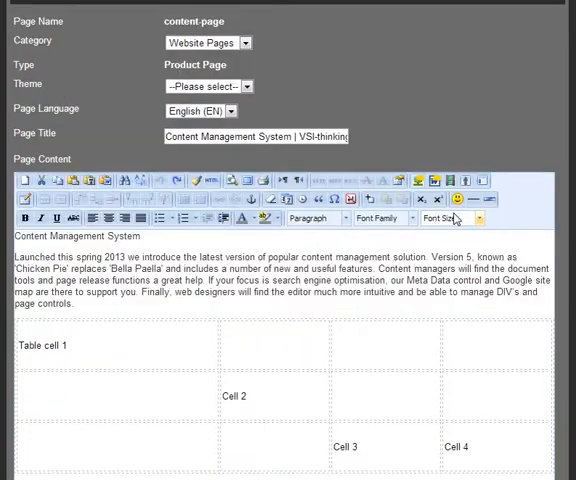
{"action": "scroll", "scroll_direction": "down", "scroll_amount": 3}
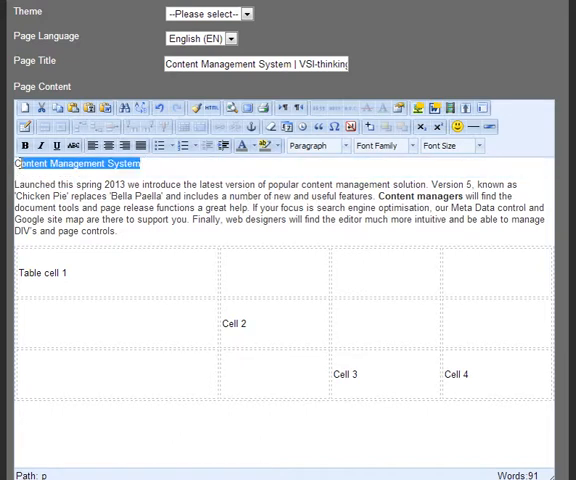
Step: Apply the Heading 1 paragraph format to the 'Content Management System' title, then focus table Cell 2
{"action": "left_click", "coordinate": [324, 144]}
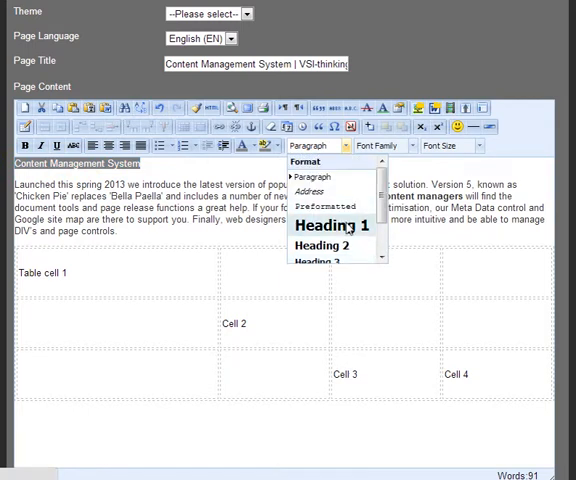
{"action": "left_click", "coordinate": [332, 224]}
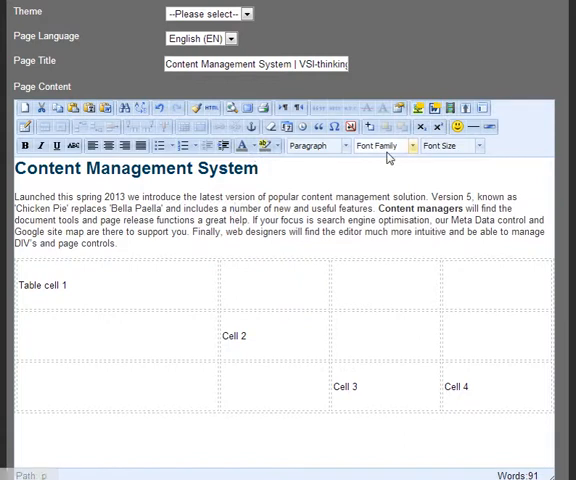
{"action": "left_click", "coordinate": [384, 146]}
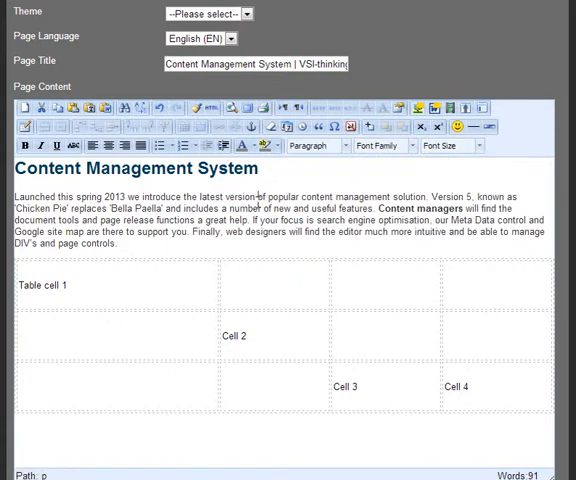
{"action": "left_click", "coordinate": [234, 336]}
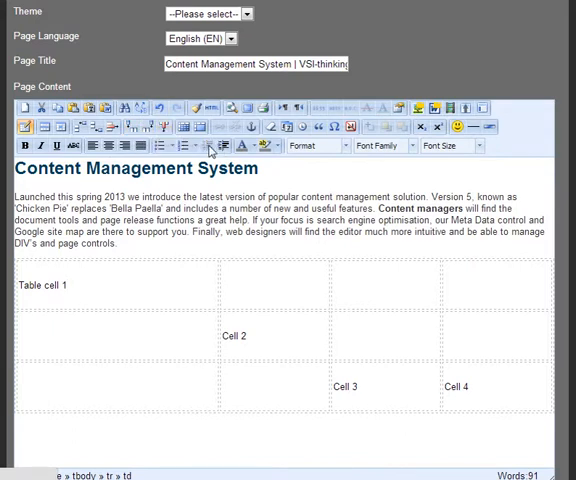
{"action": "left_click", "coordinate": [228, 284]}
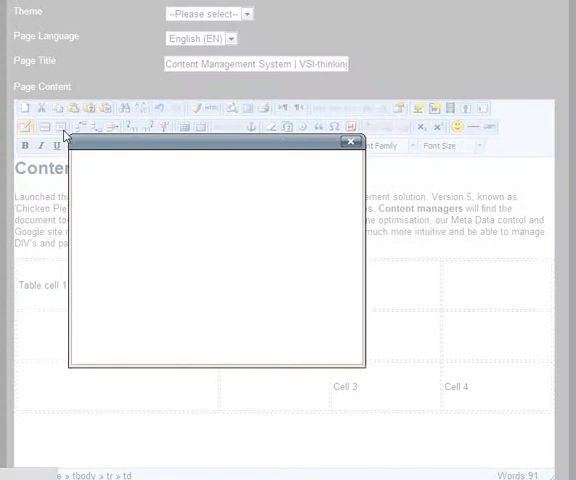
Step: Set Cell 2's background colour to blue in the Advanced cell properties and apply it
{"action": "left_click", "coordinate": [152, 164]}
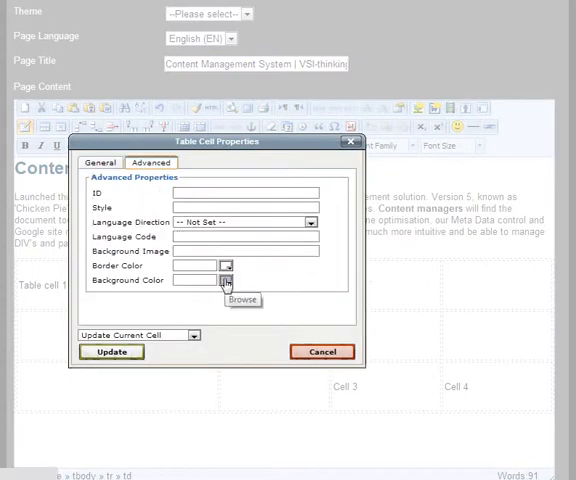
{"action": "left_click", "coordinate": [224, 282]}
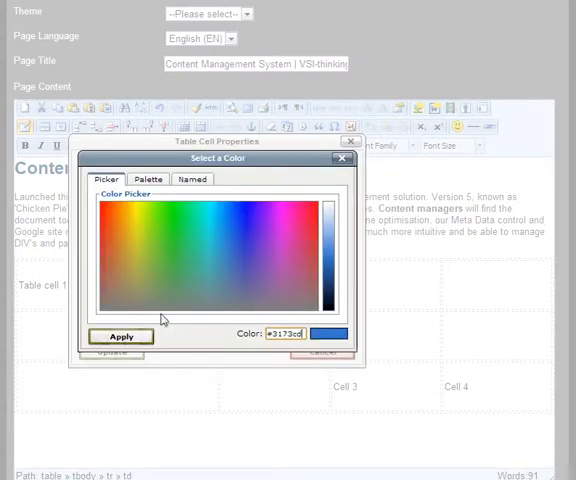
{"action": "left_click", "coordinate": [120, 336]}
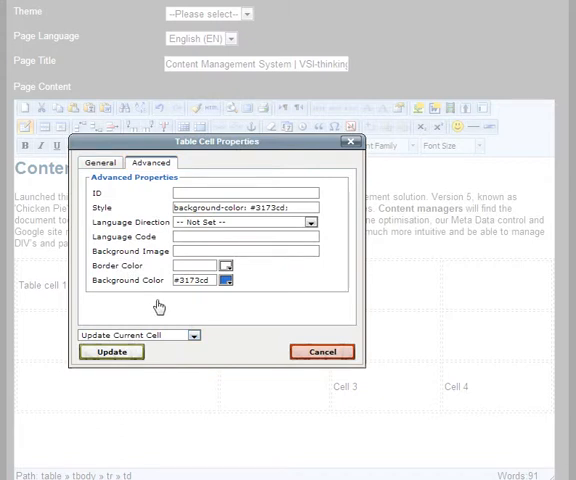
{"action": "left_click", "coordinate": [112, 352]}
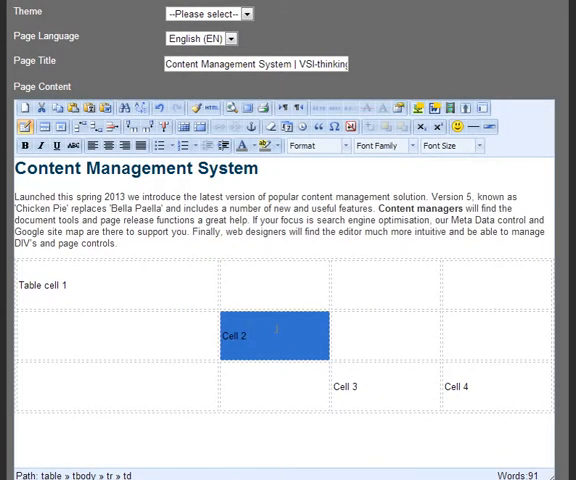